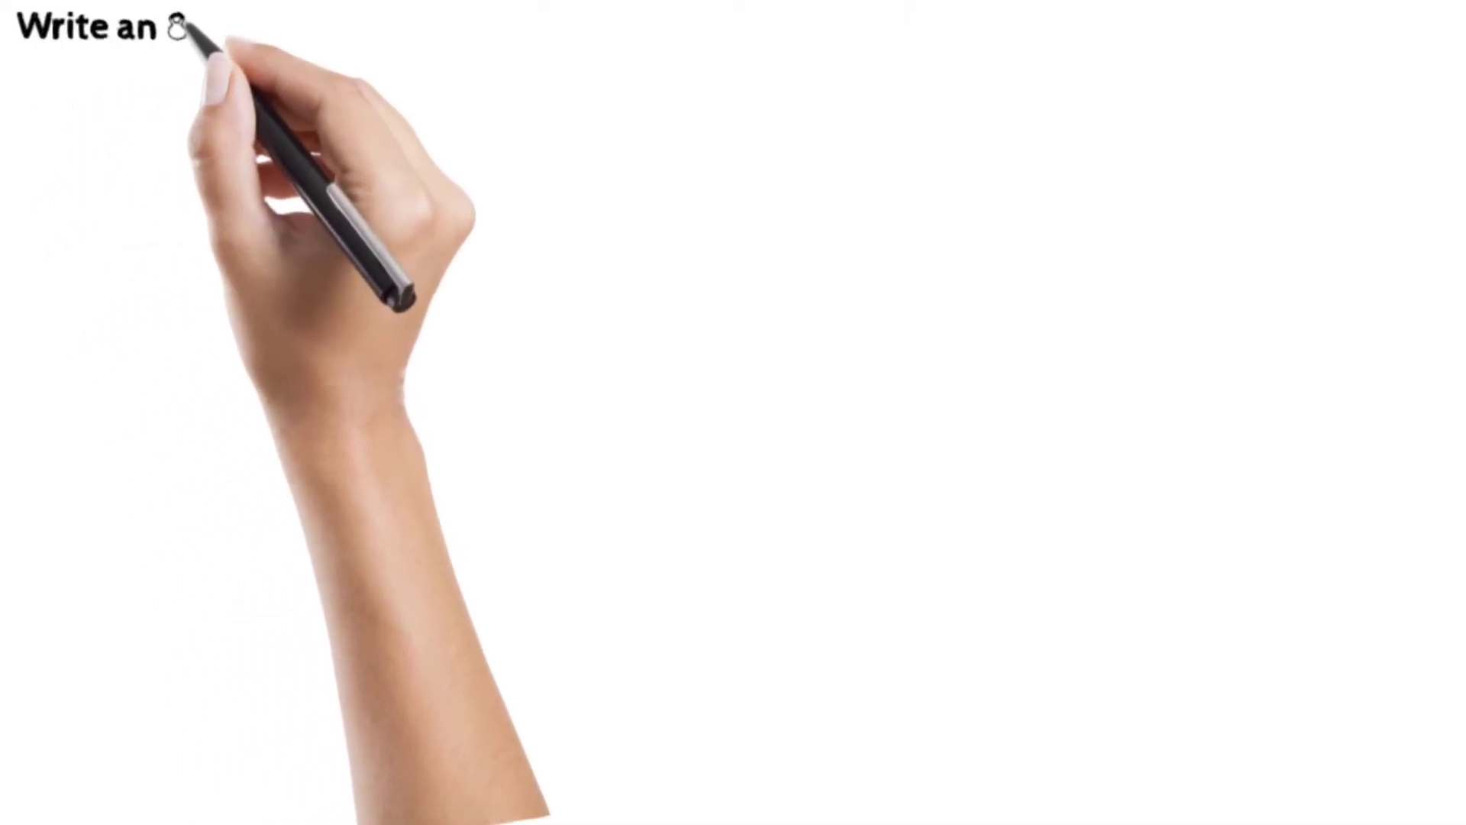
{"action": "type", "text": "8051"}
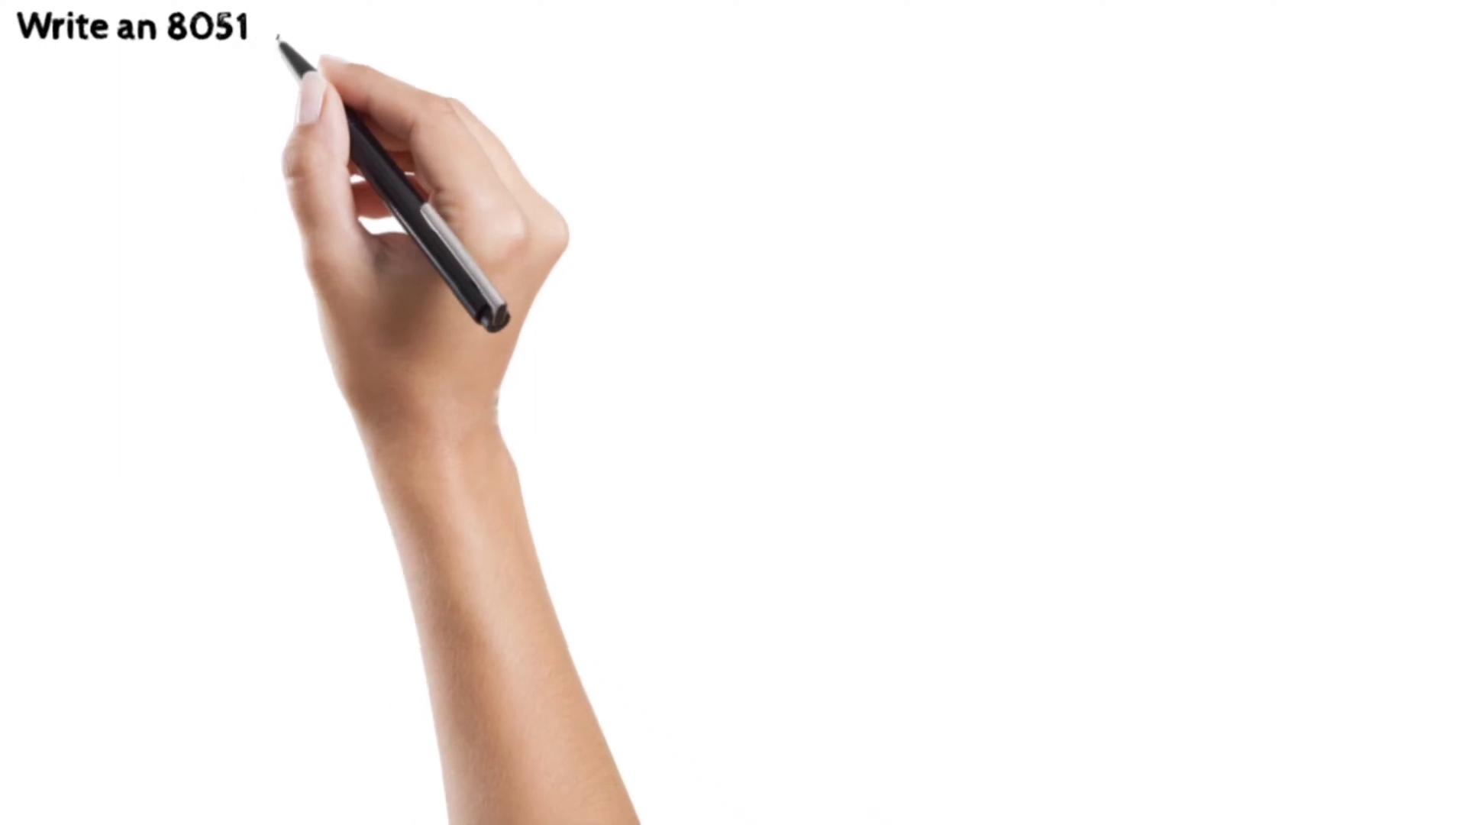
{"action": "type", "text": "C pro ram to monitor bit P1.5. If it is high, send 55H"}
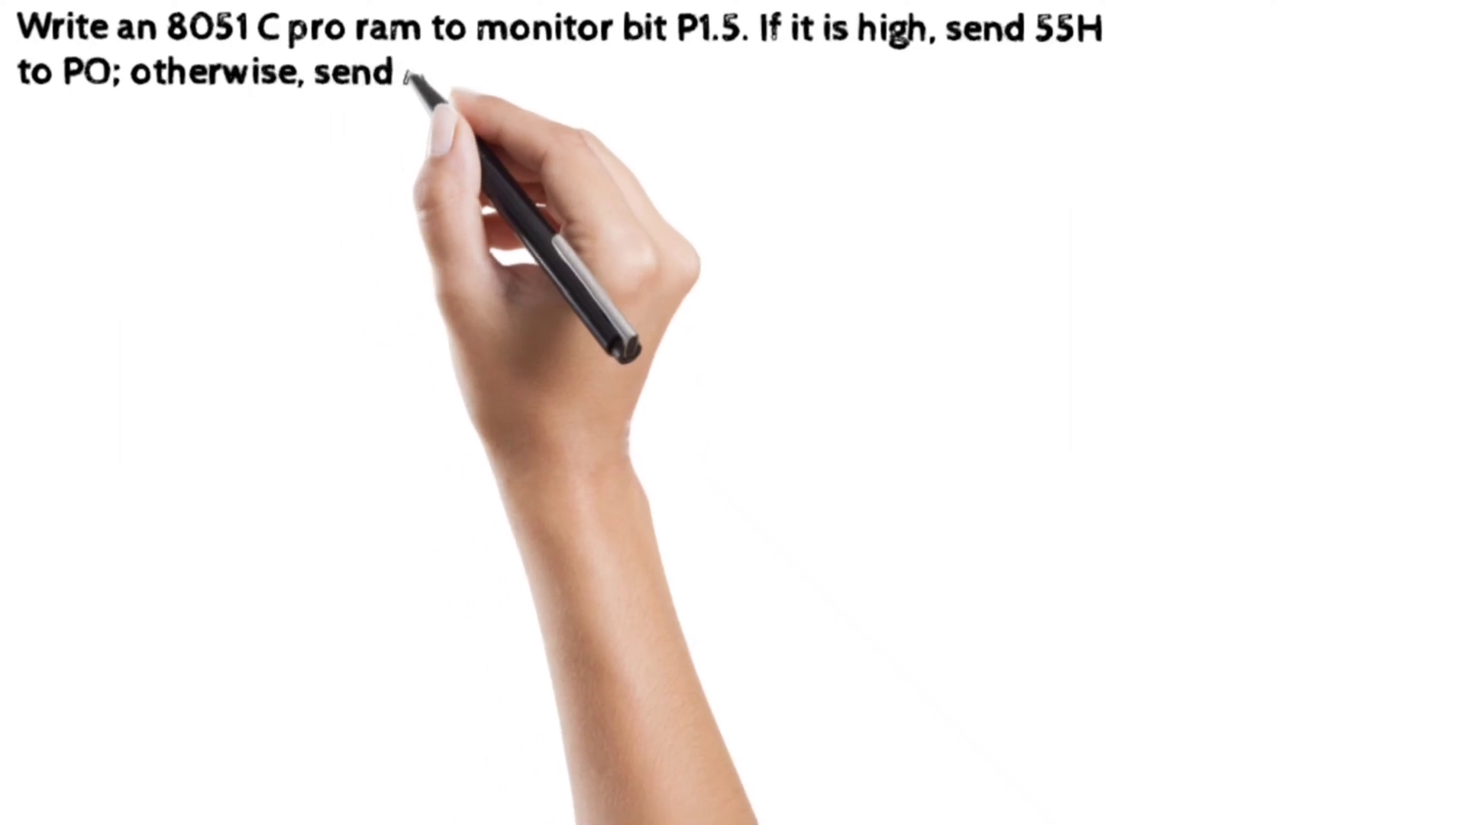
{"action": "type", "text": "AAH to P2."}
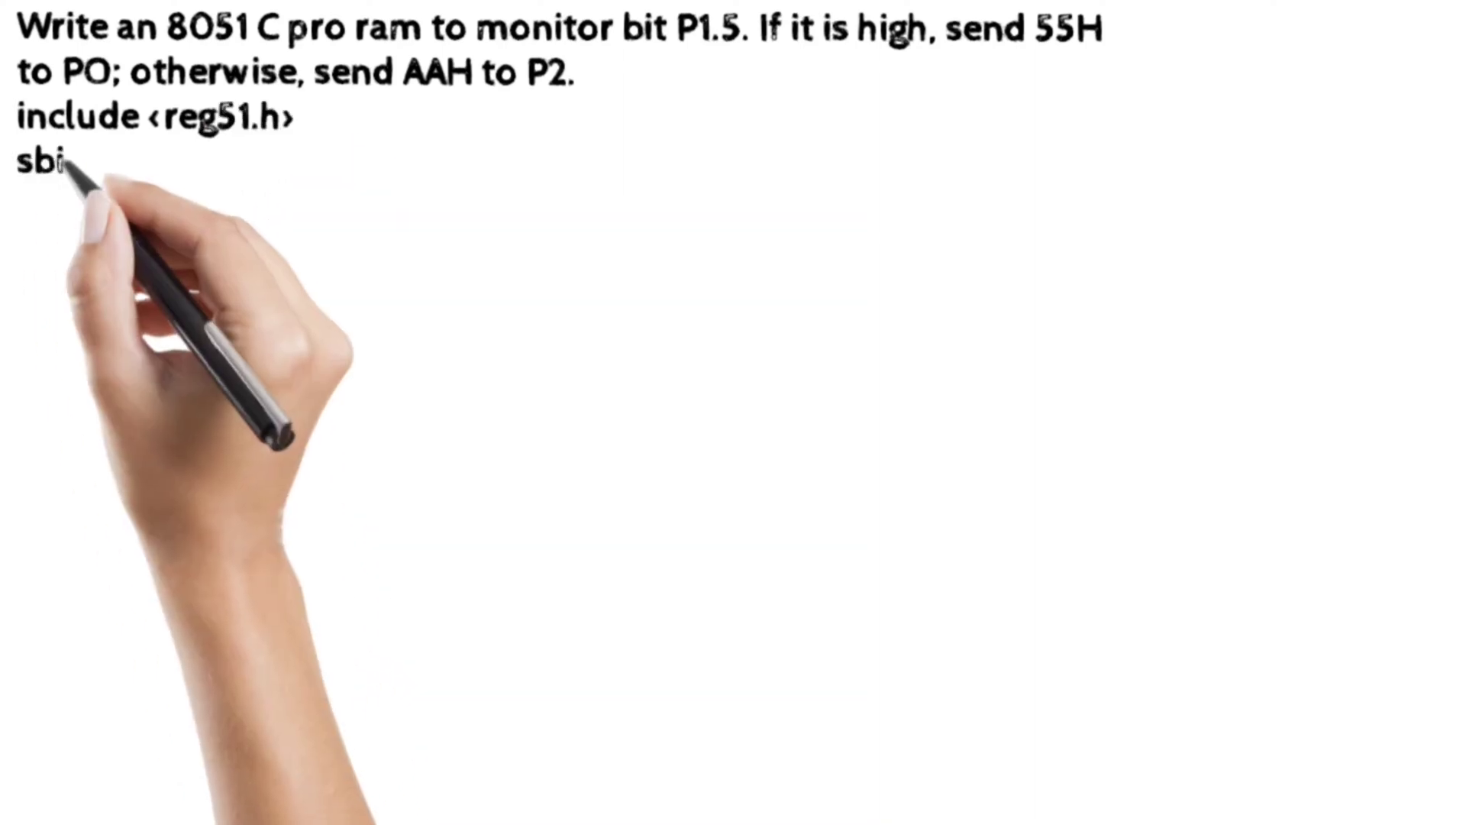
{"action": "type", "text": "it my"}
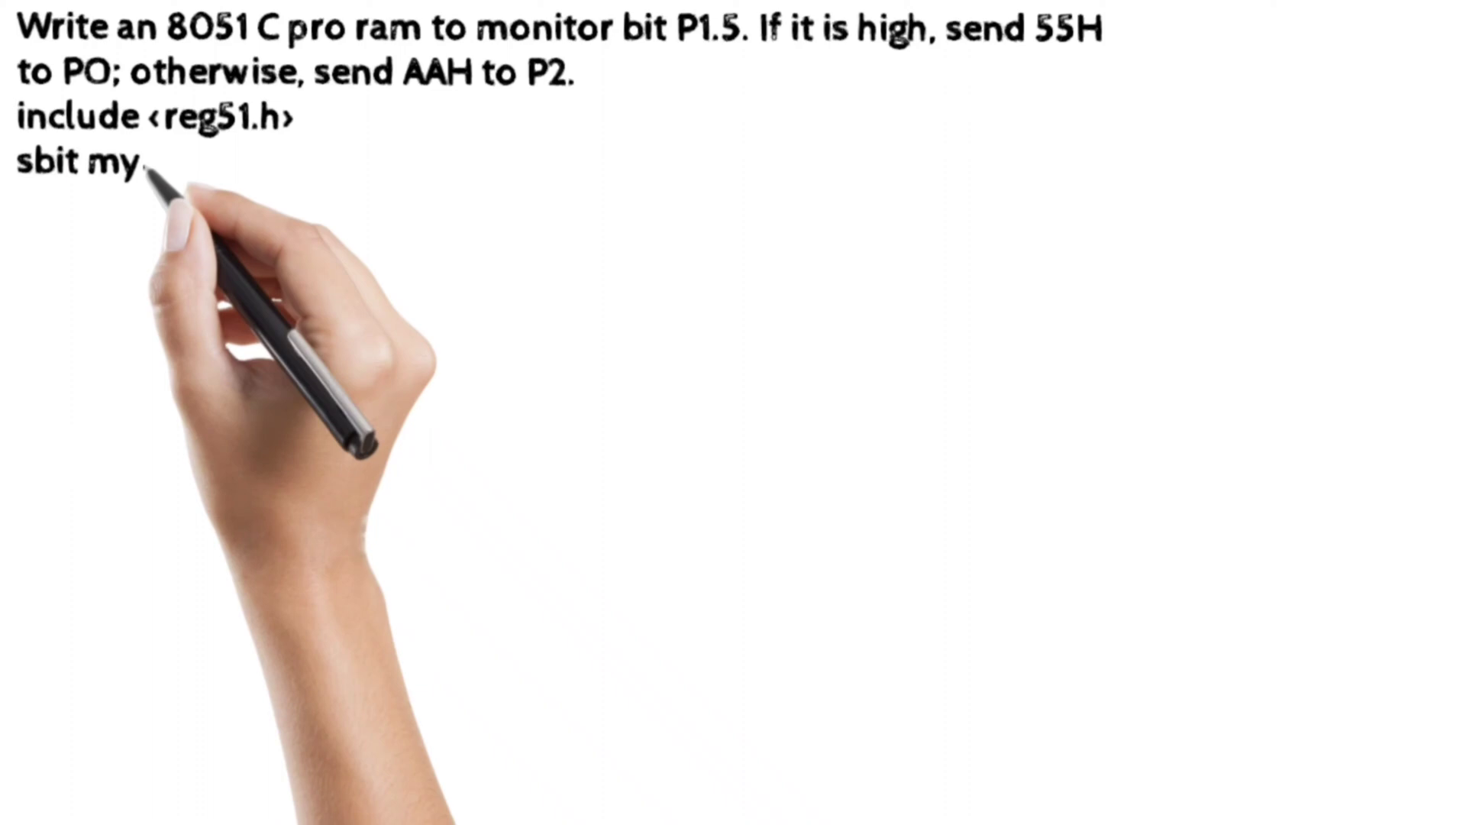
{"action": "type", "text": "bit=P1^5;"}
{"action": "left_click", "coordinate": [148, 249]}
{"action": "type", "text": "void main(void"}
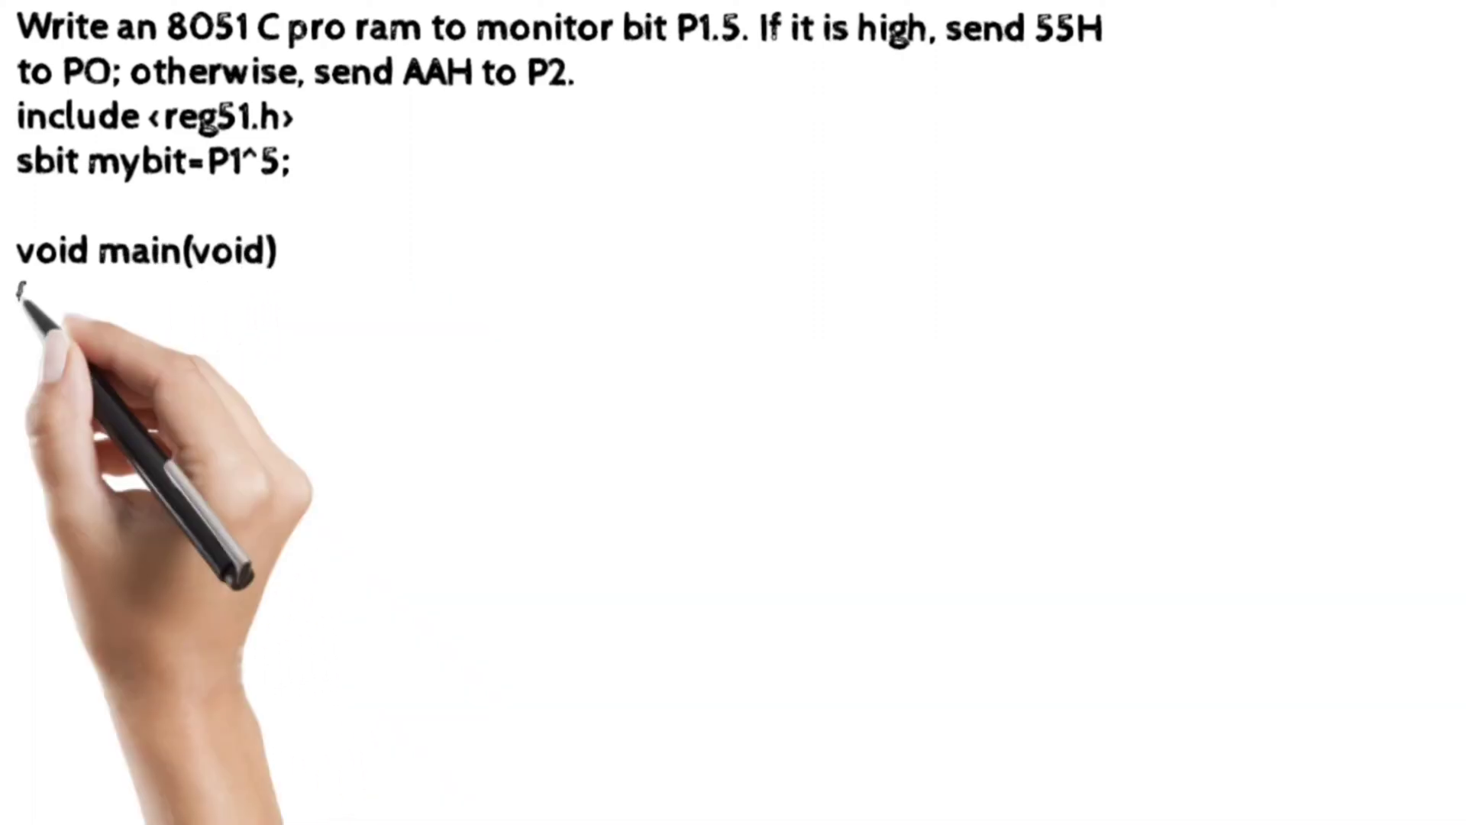
{"action": "type", "text": "{"}
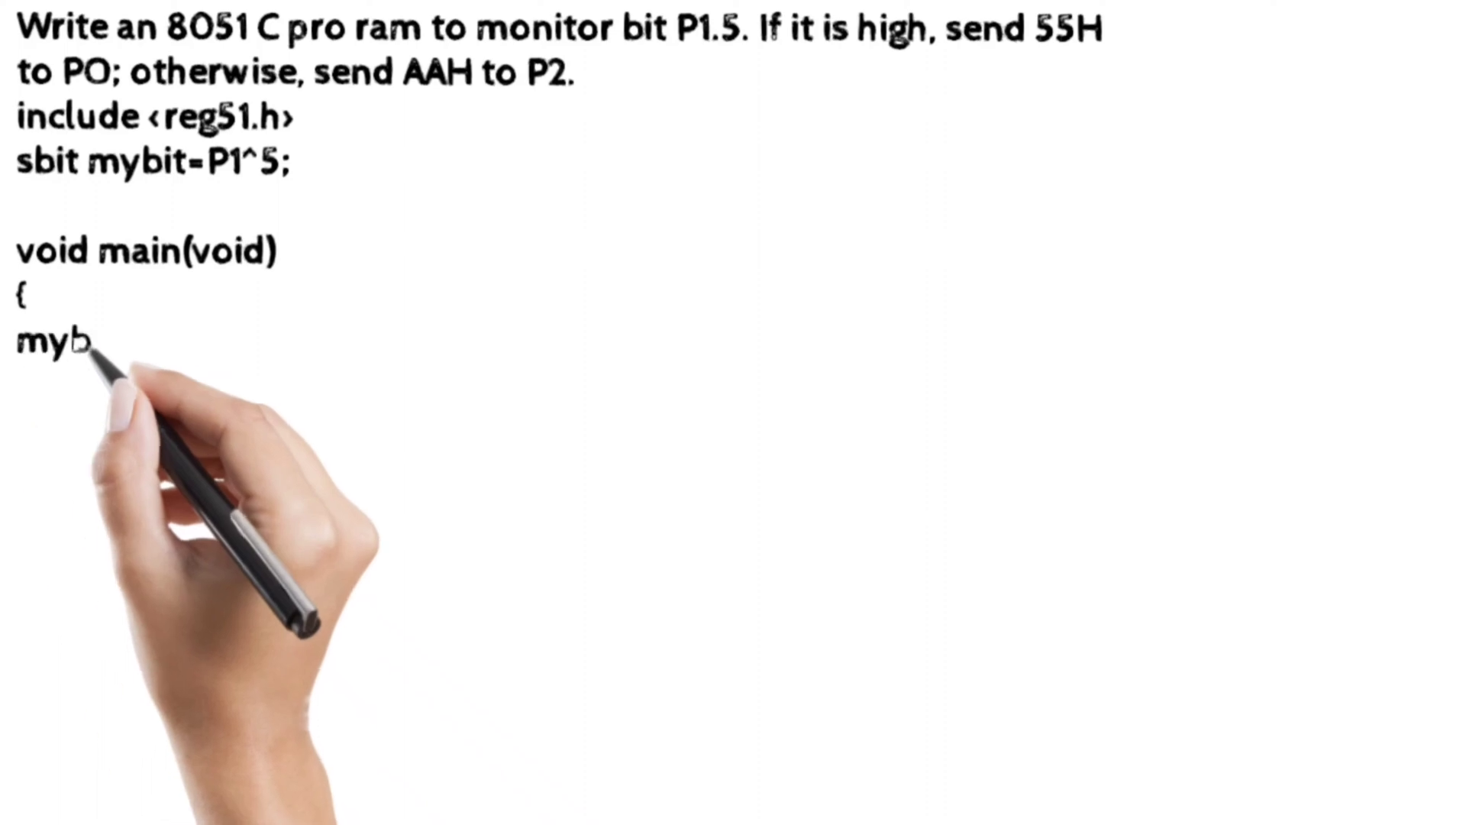
{"action": "type", "text": "mybit= 1"}
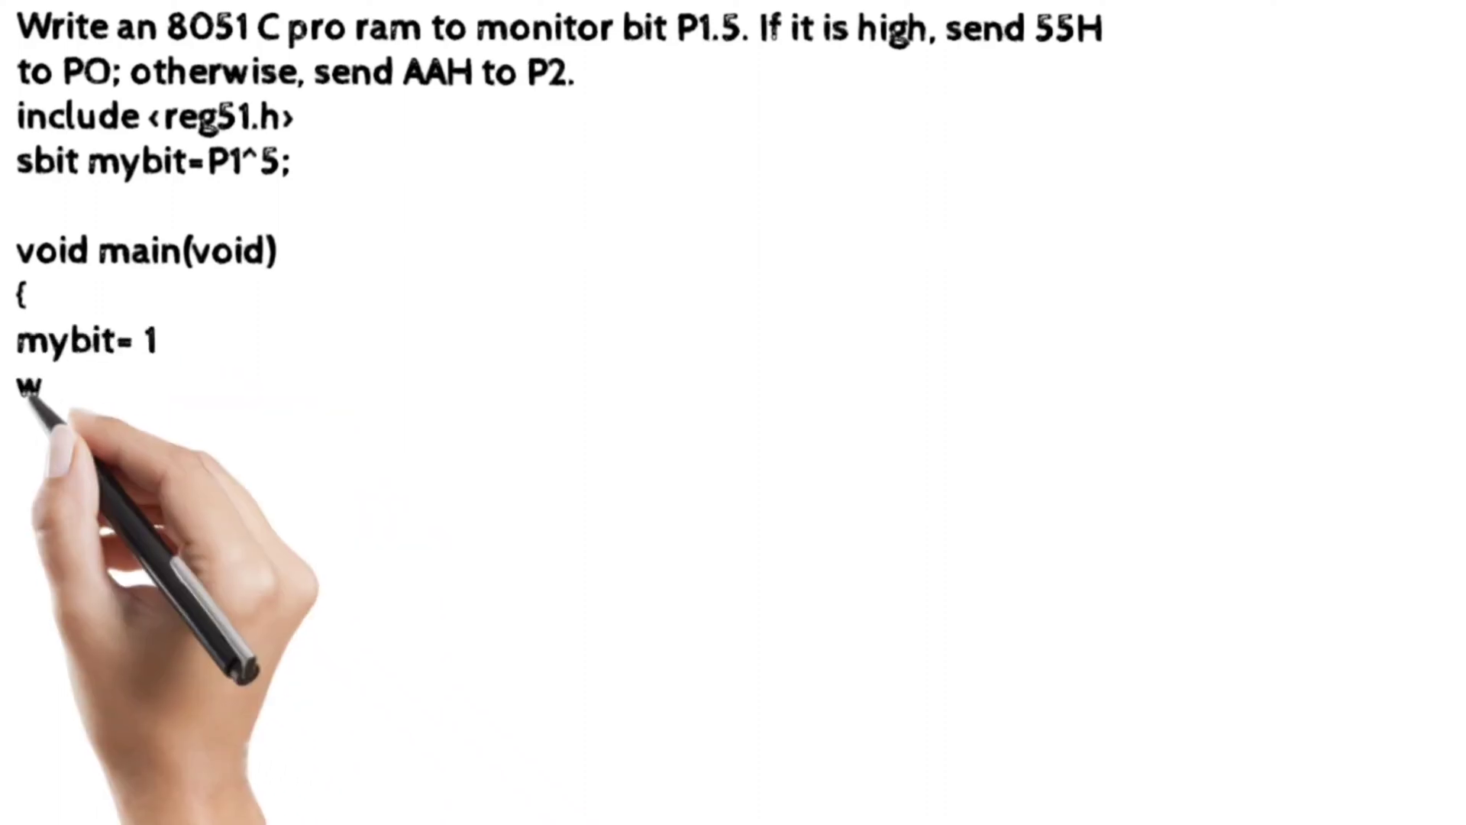
{"action": "type", "text": "while (1"}
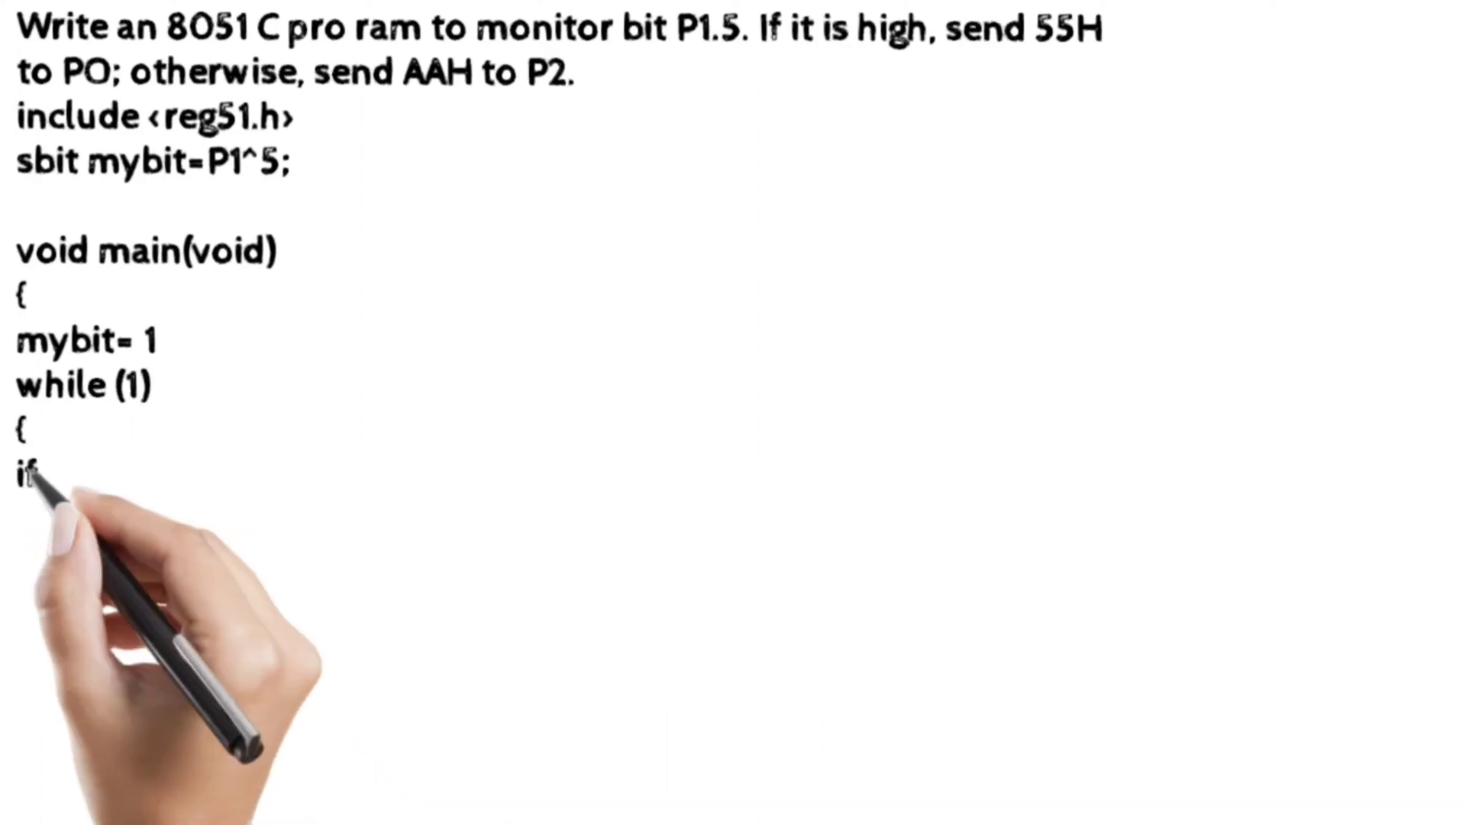
{"action": "type", "text": "(my"}
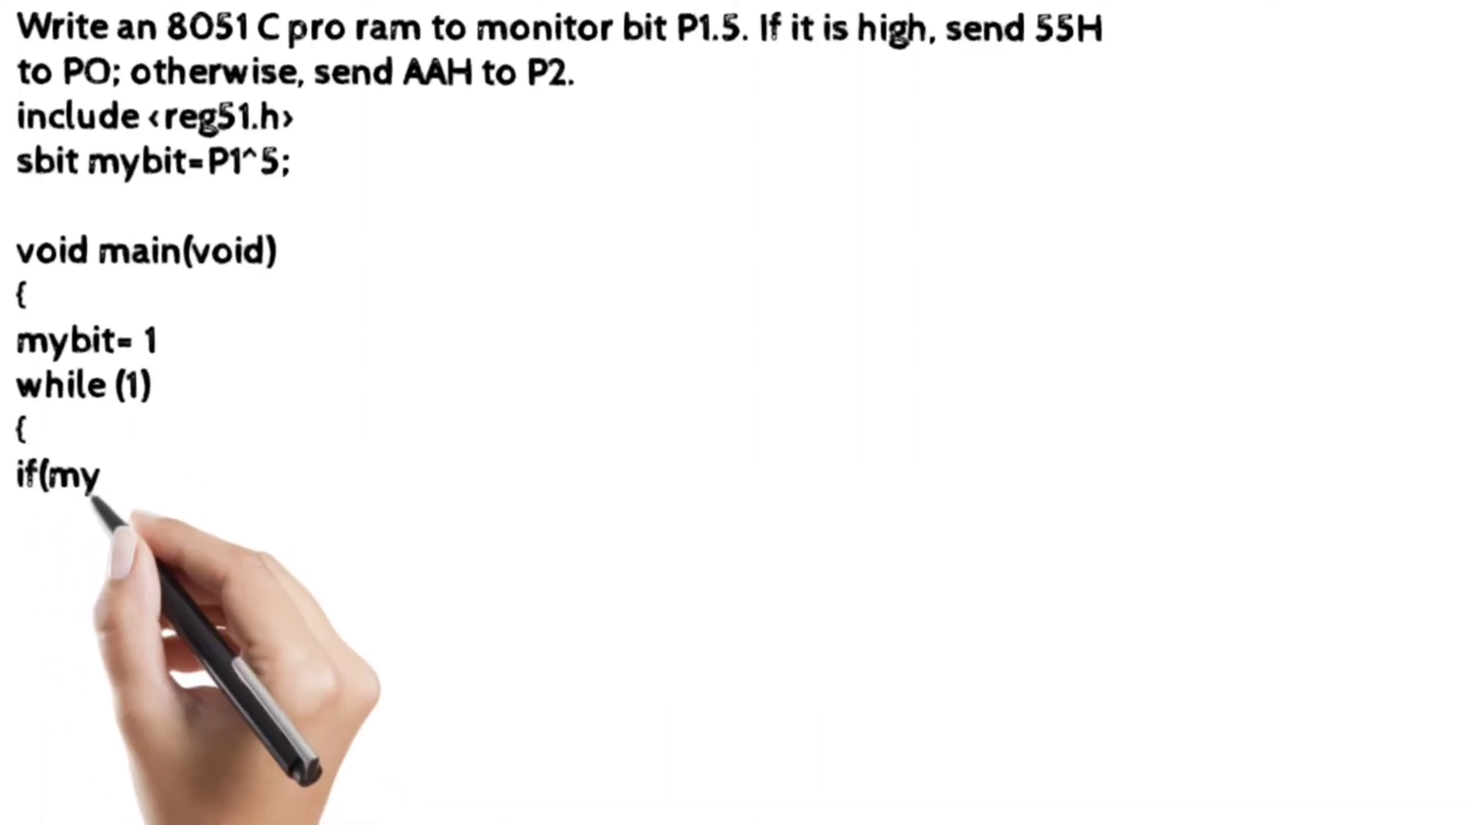
{"action": "type", "text": "bit==1)"}
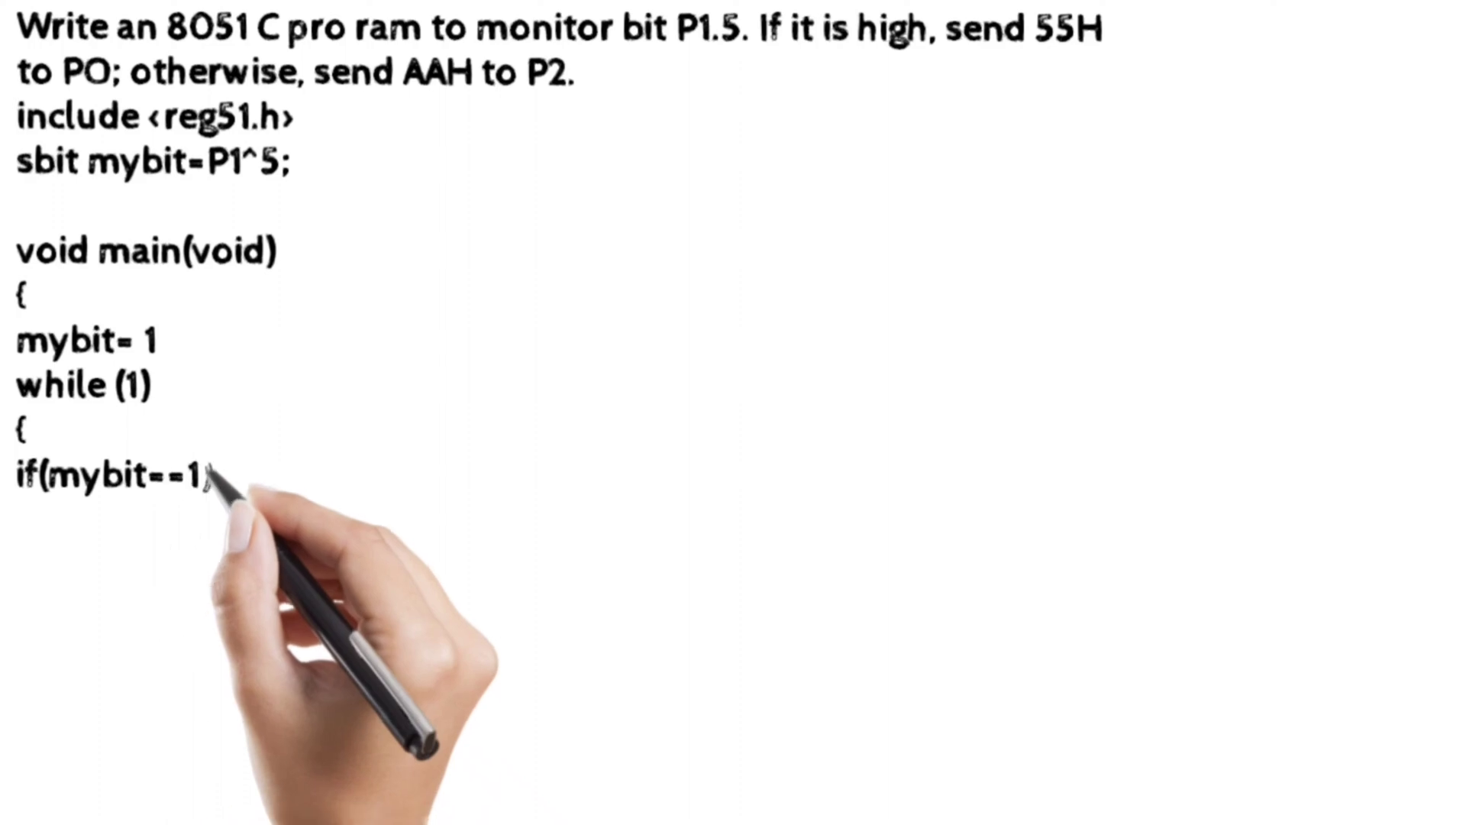
{"action": "type", "text": "PO="}
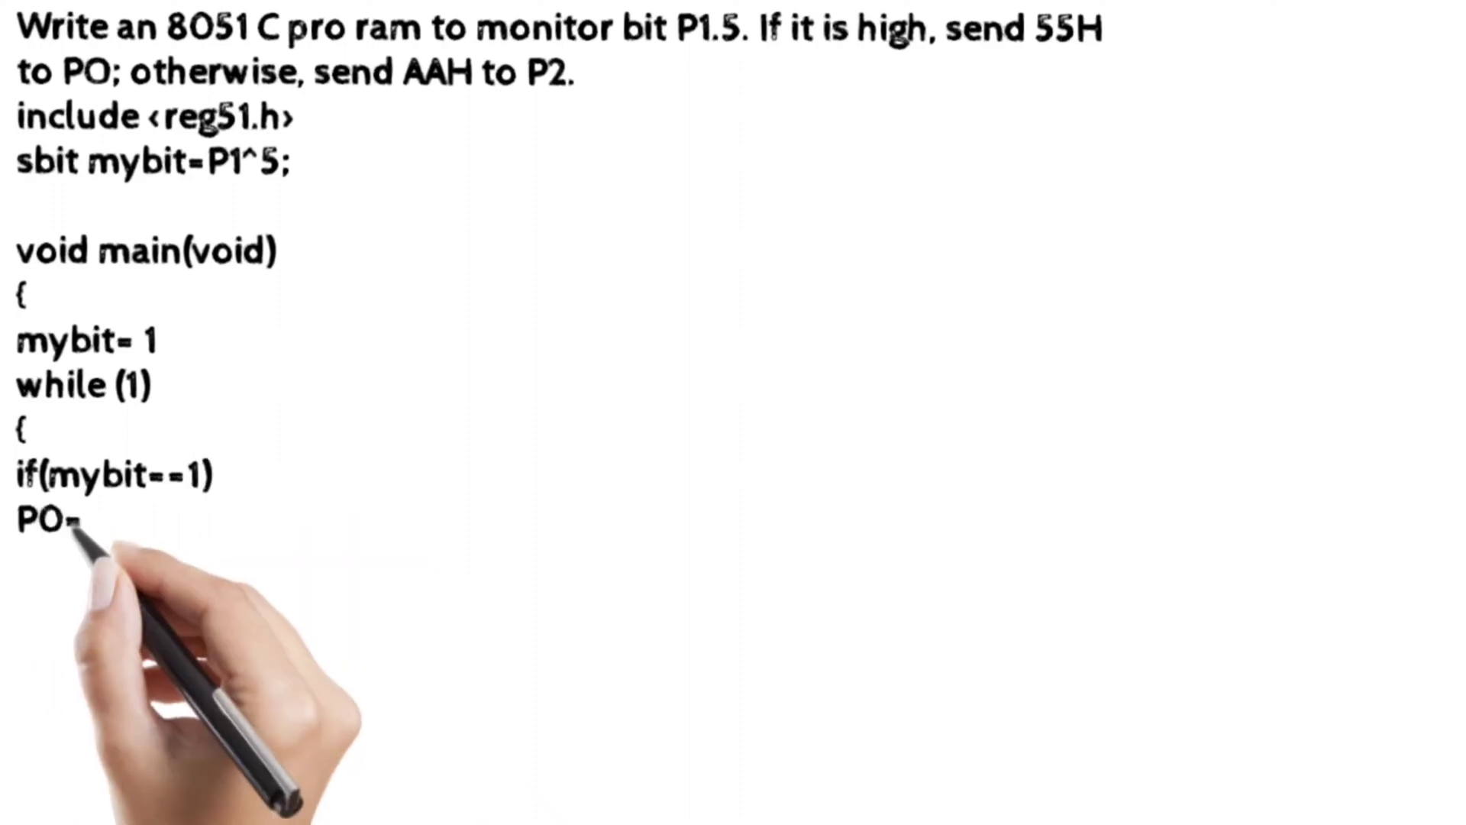
{"action": "type", "text": "0x55"}
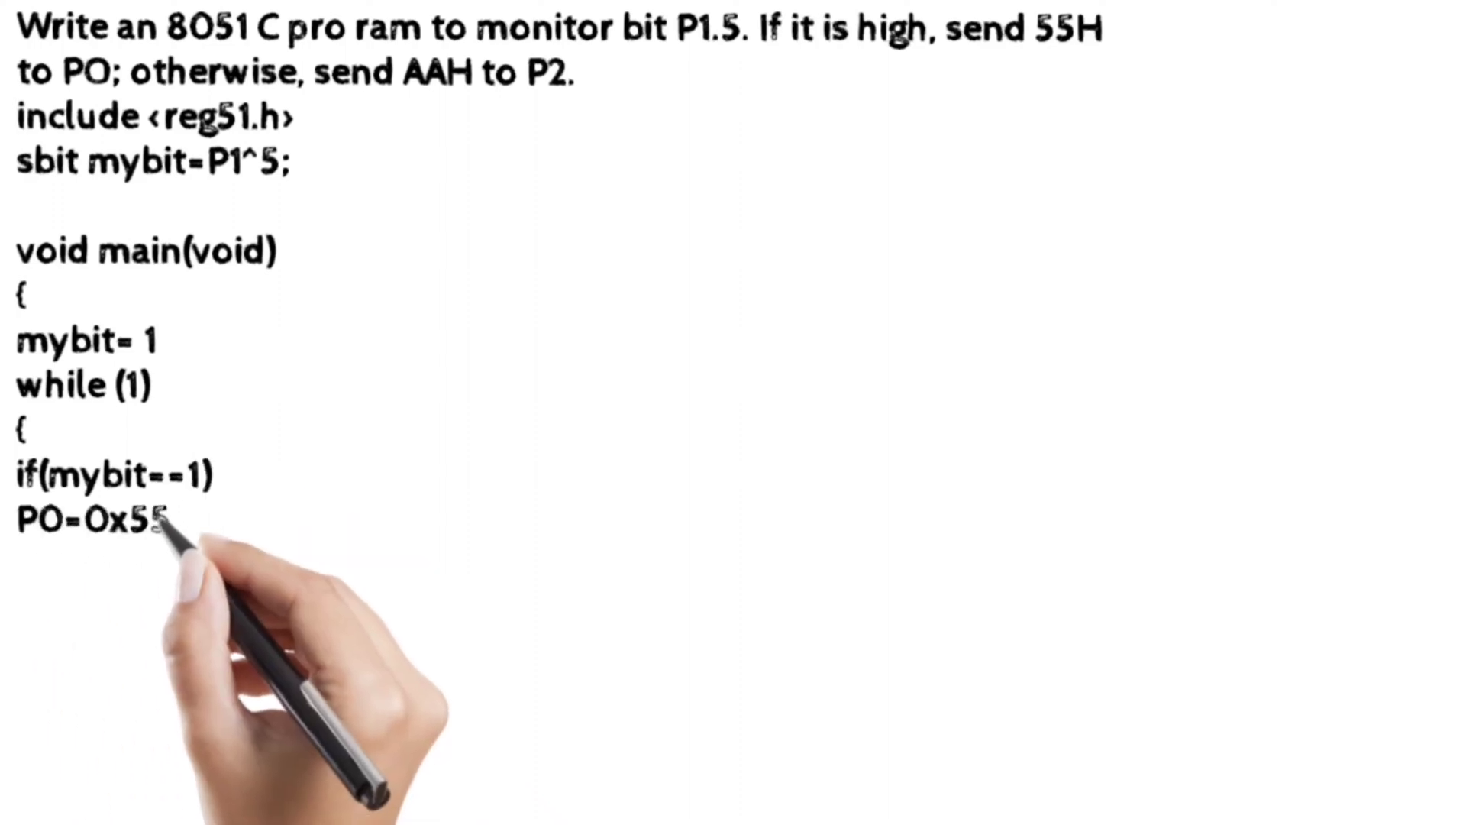
{"action": "type", "text": "else"}
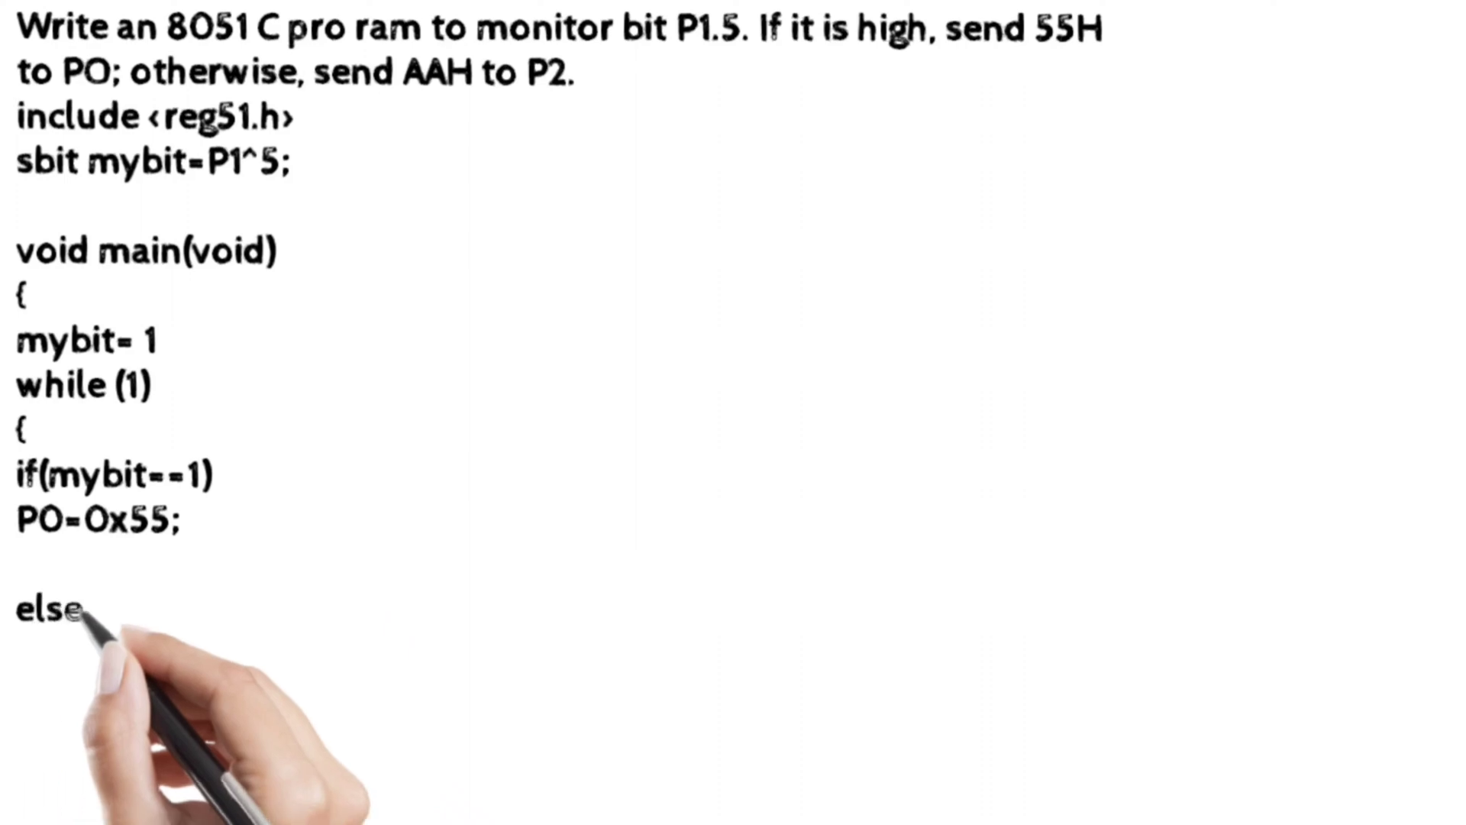
{"action": "type", "text": "P2=0"}
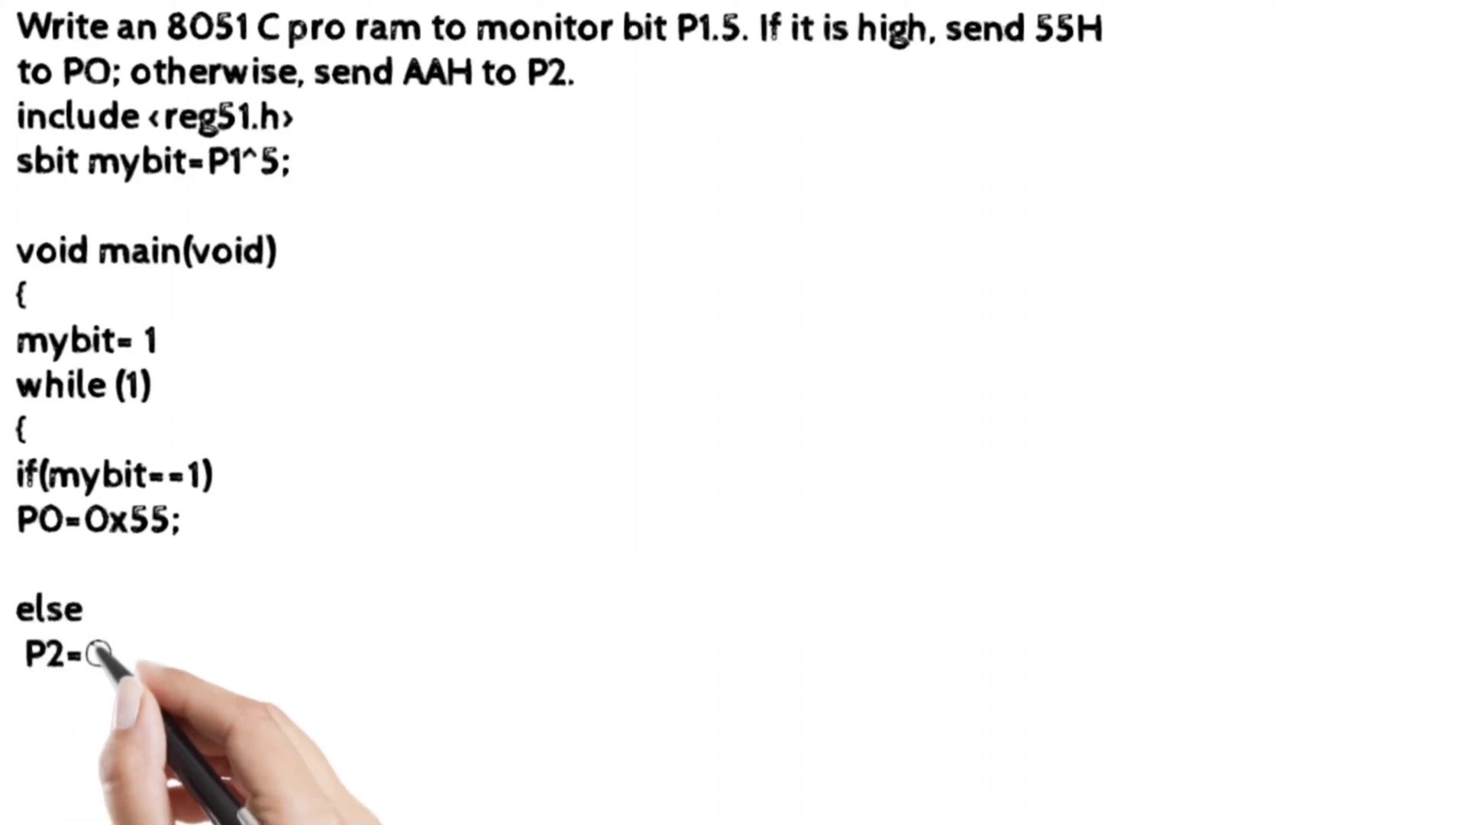
{"action": "type", "text": "0xAA"}
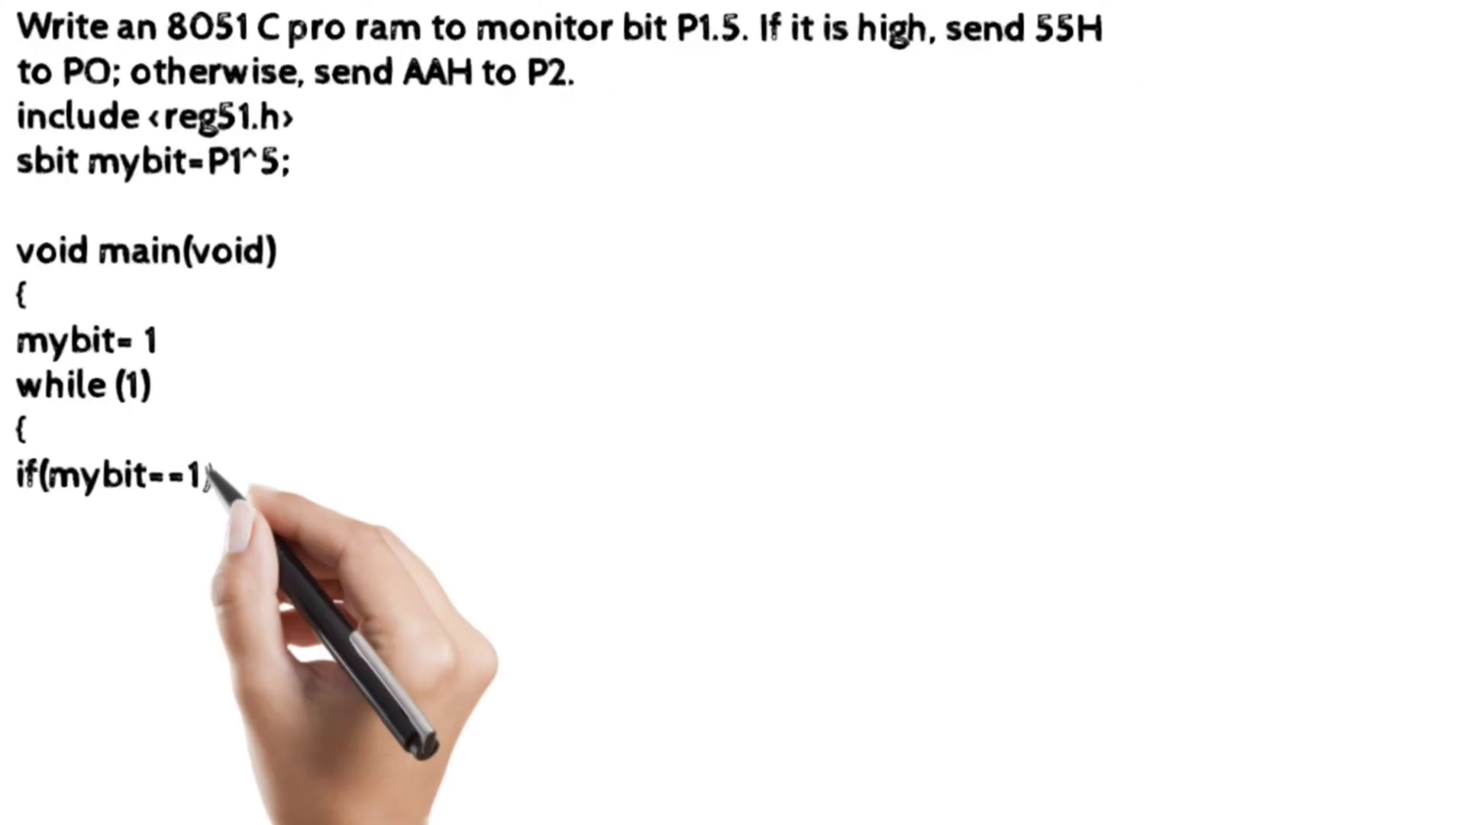
{"action": "type", "text": "P0=0x55;"}
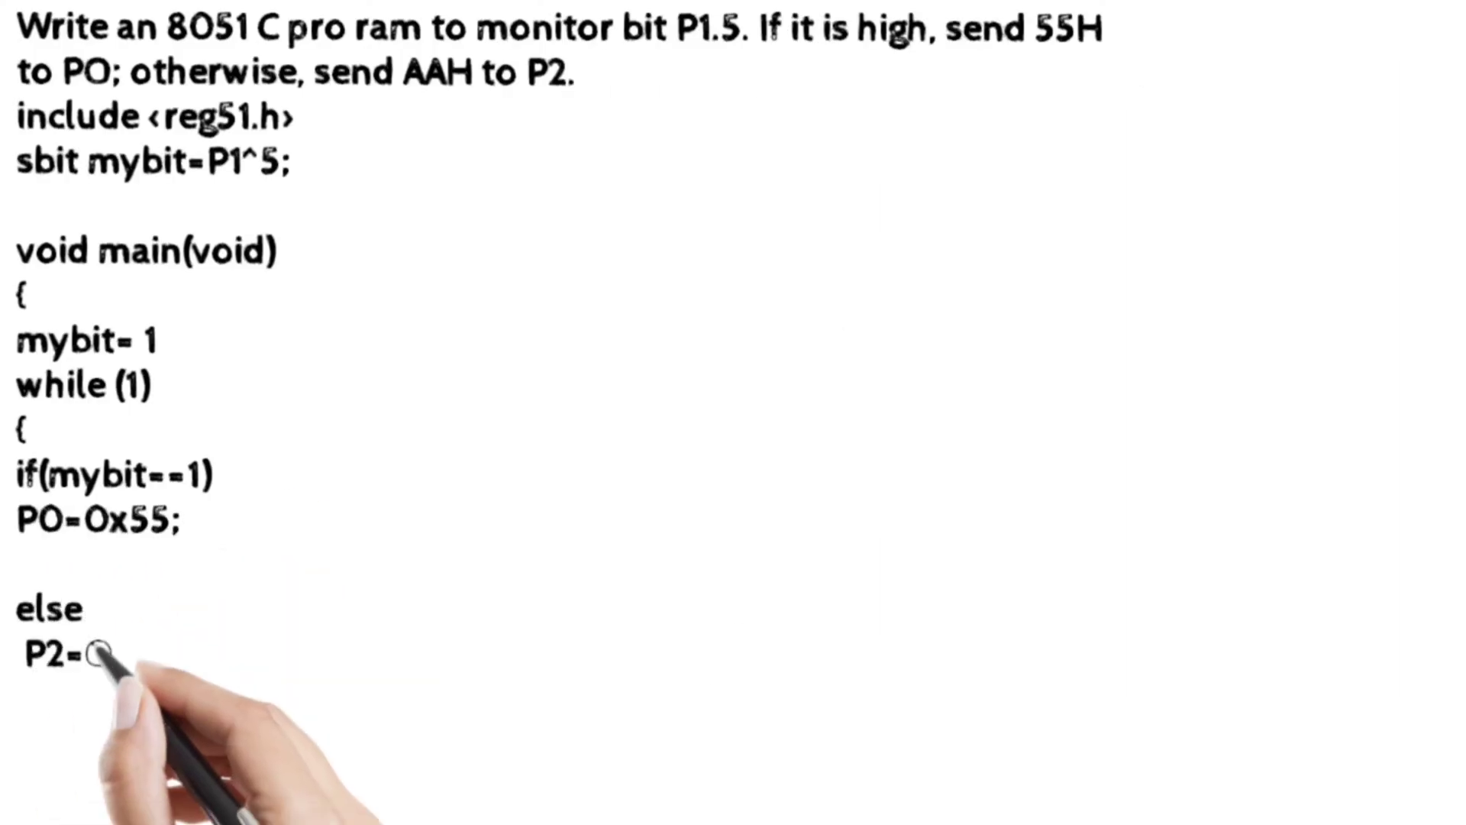
{"action": "type", "text": "0xAA;"}
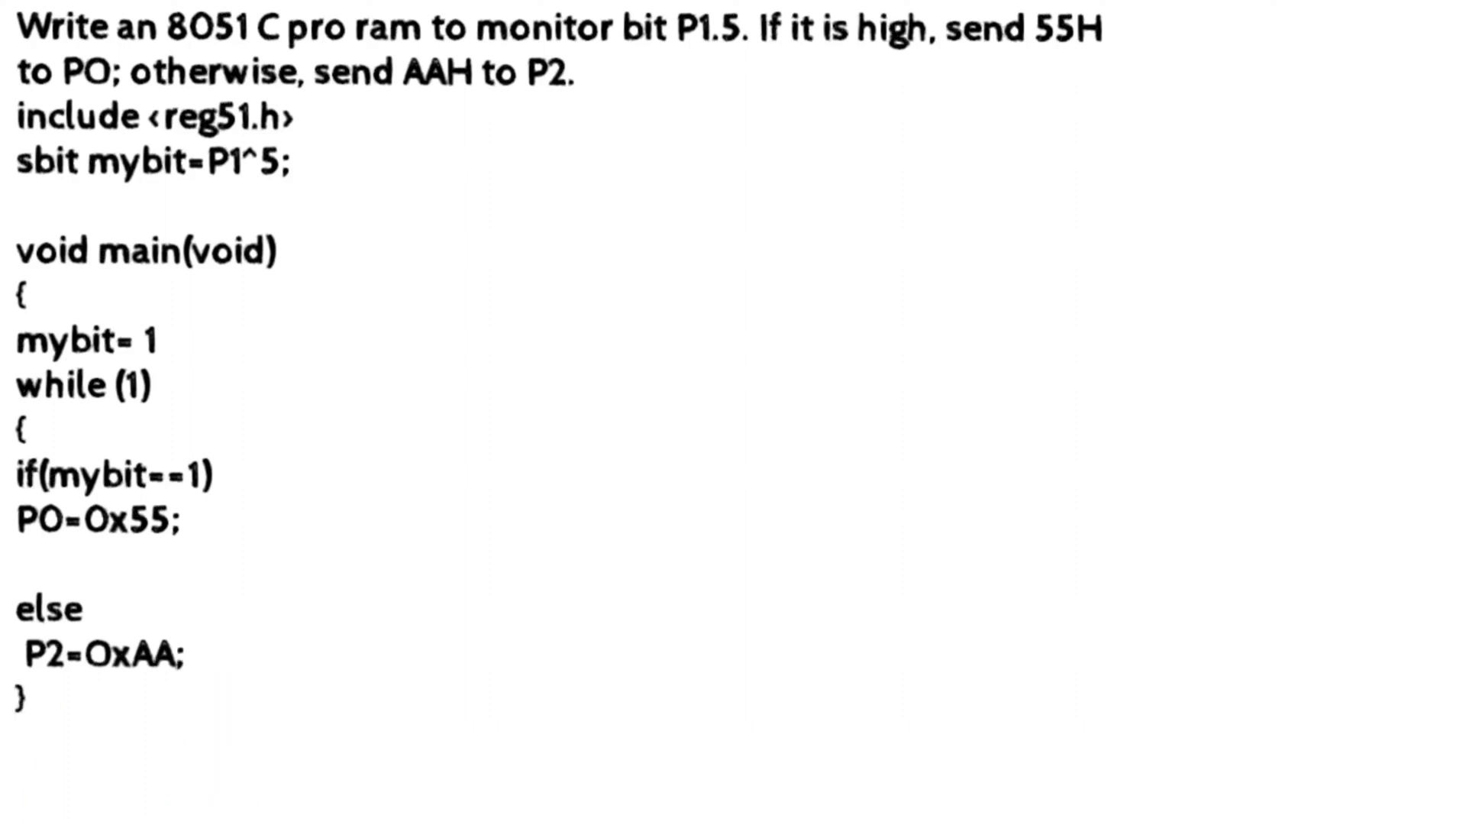